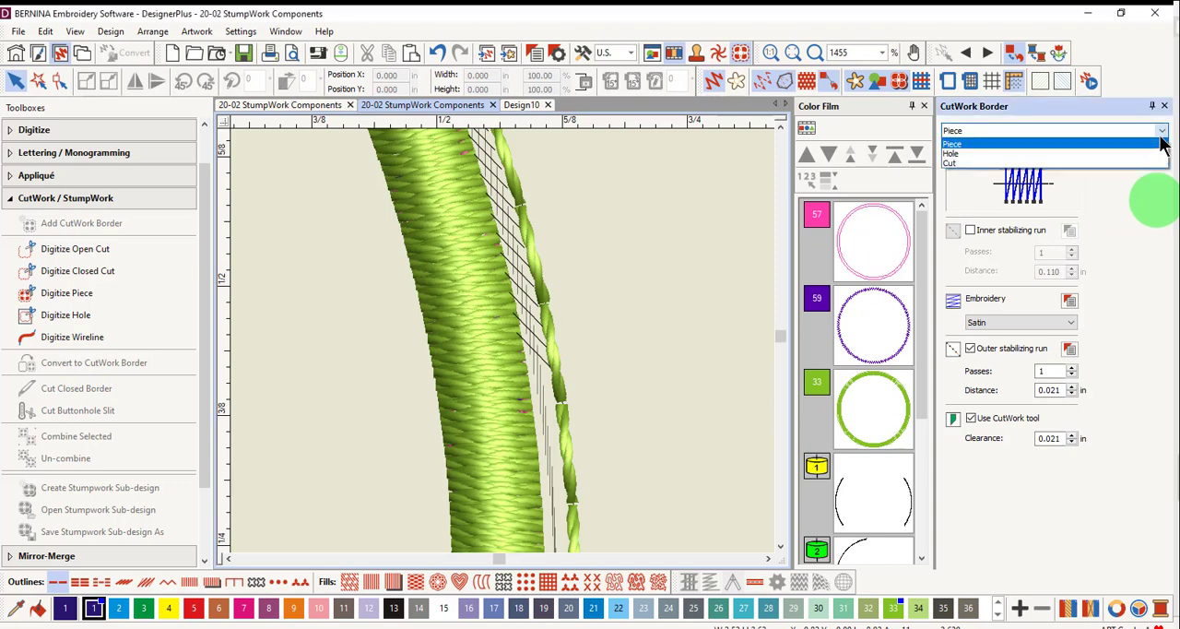
Step: Keep the border type as Piece and enable the inner stabilizing run, 1 pass at 0.110 in
{"action": "left_click", "coordinate": [954, 144]}
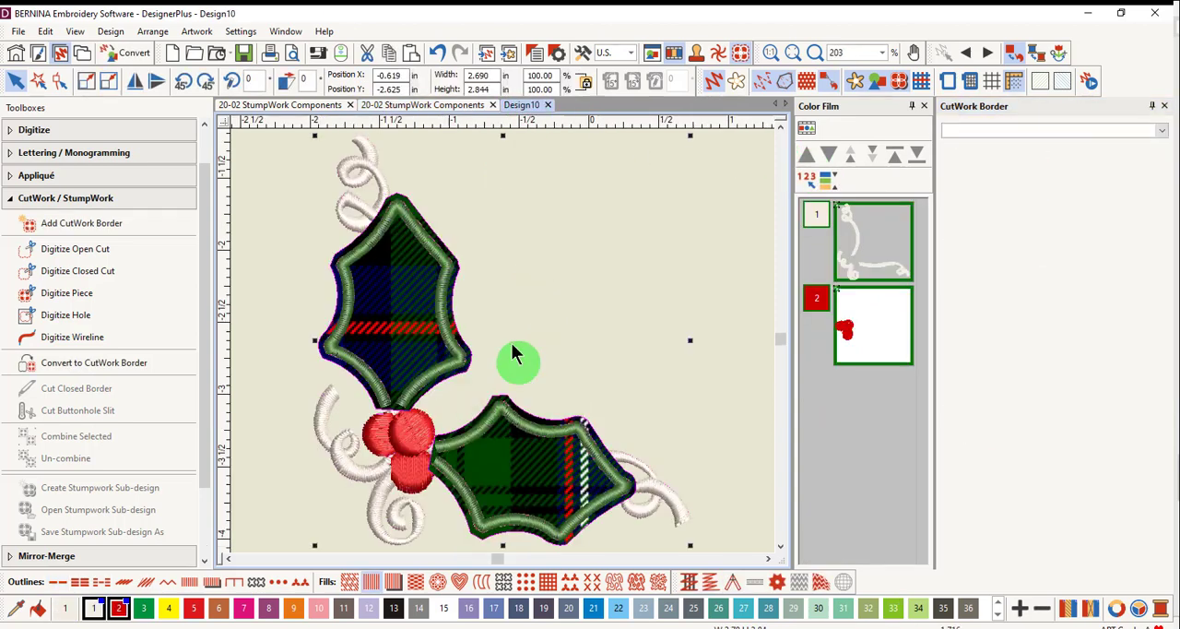
{"action": "mouse_move", "coordinate": [464, 175]}
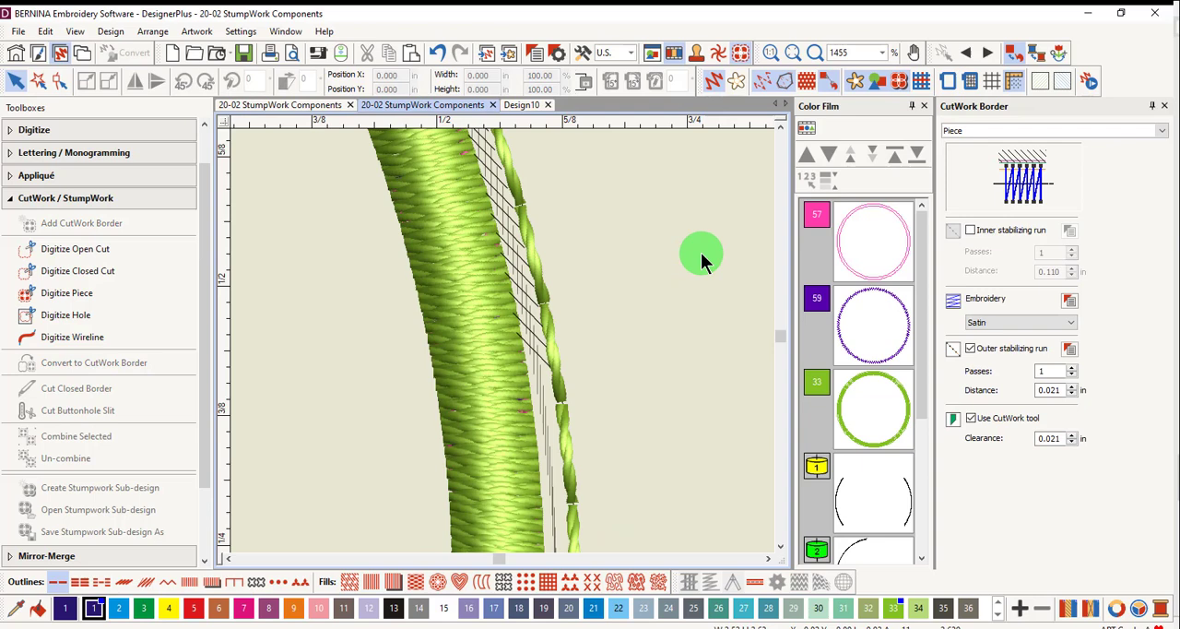
{"action": "mouse_move", "coordinate": [703, 256]}
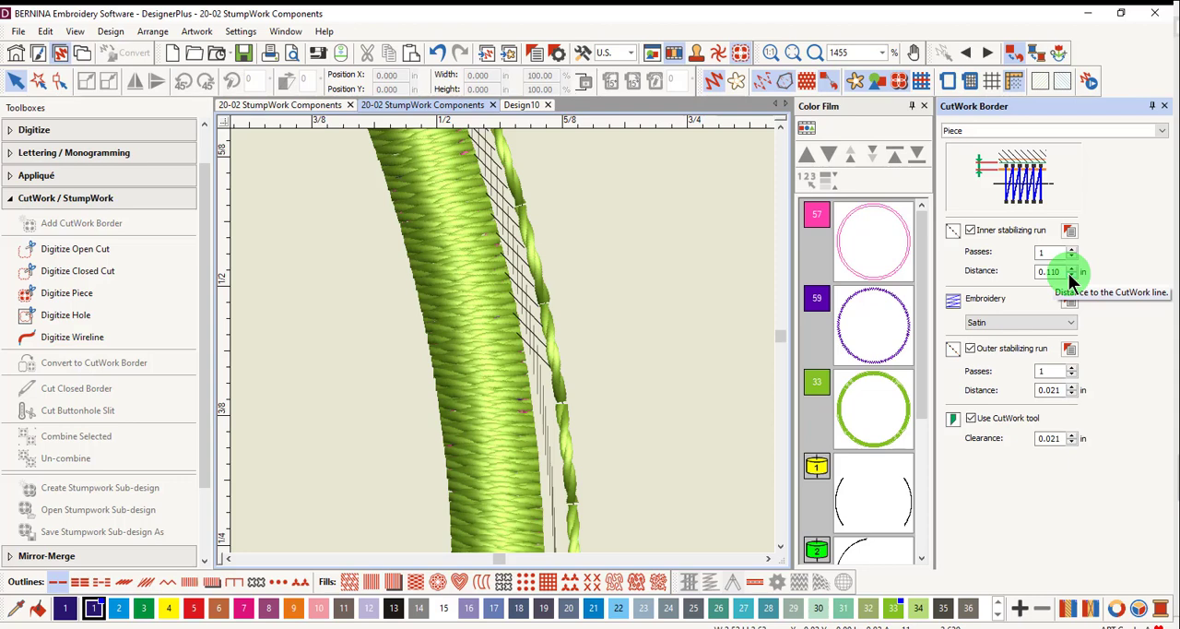
{"action": "left_click", "coordinate": [1051, 269]}
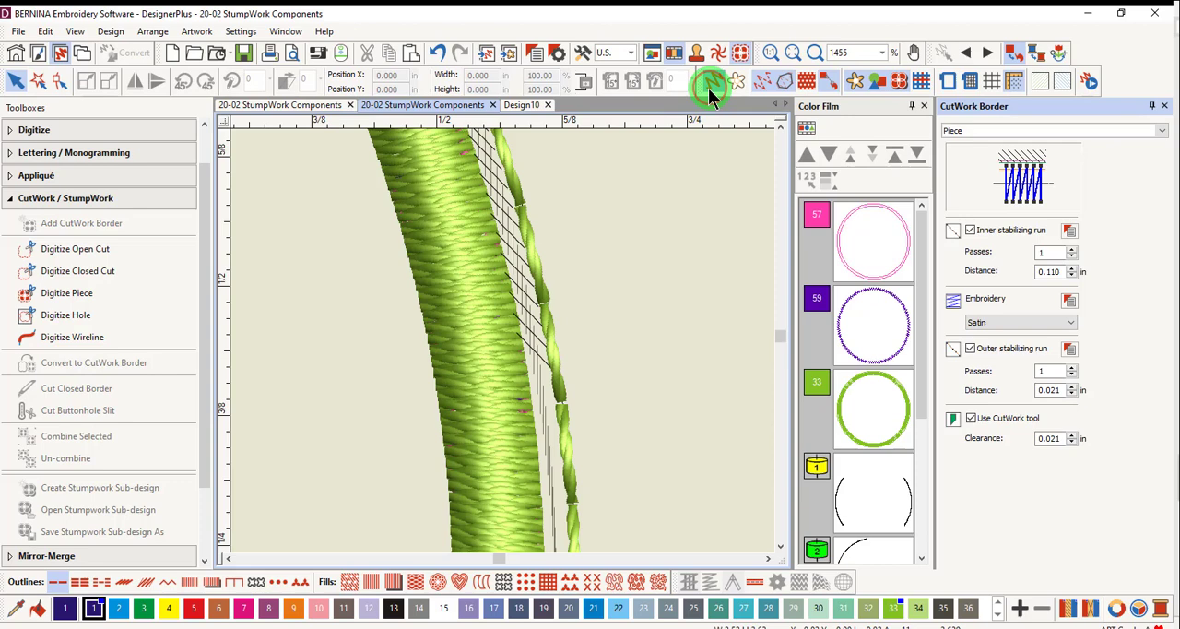
Step: Show stitch outlines, select the border piece and set its inner run distance to 0.071 in
{"action": "left_click", "coordinate": [712, 81]}
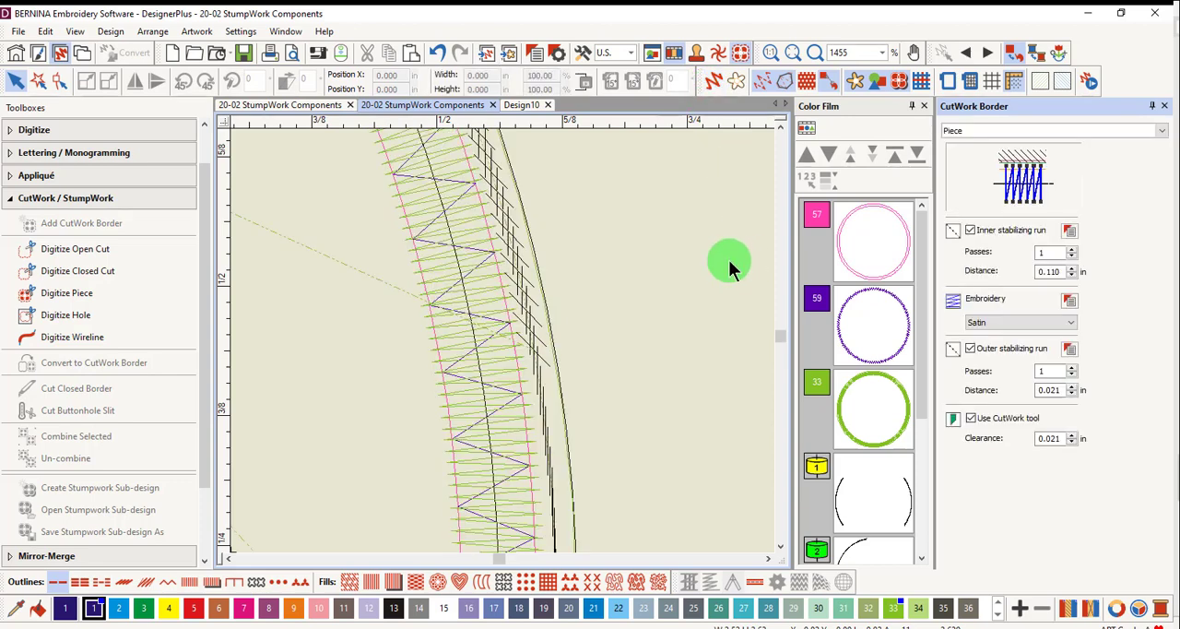
{"action": "left_click", "coordinate": [502, 405]}
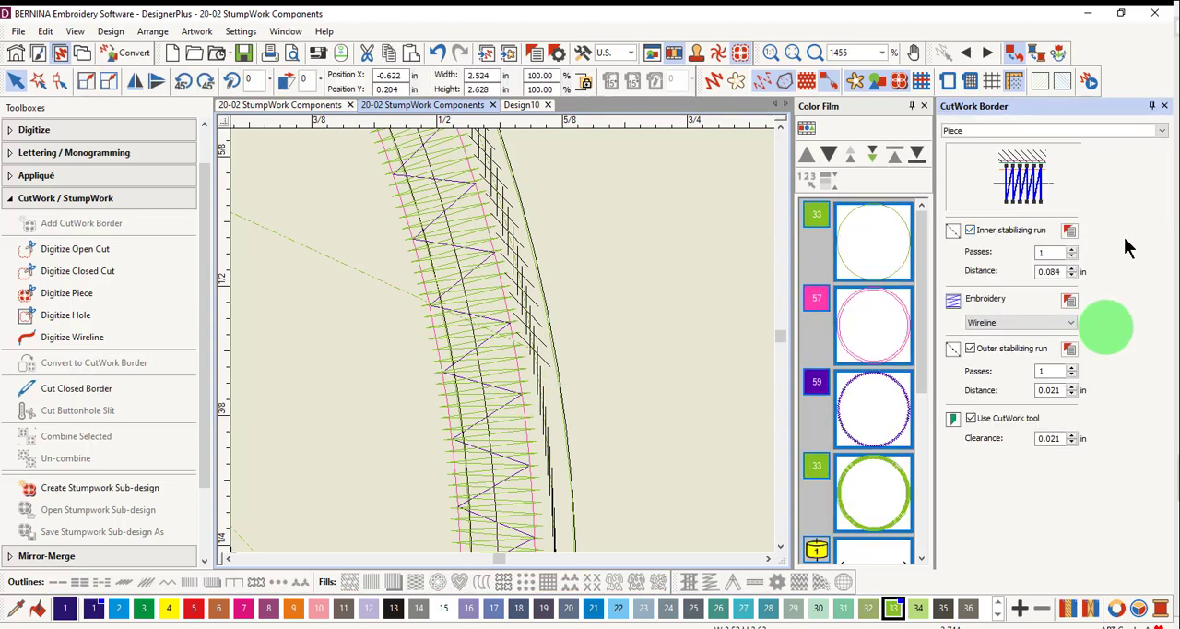
{"action": "mouse_move", "coordinate": [1070, 271]}
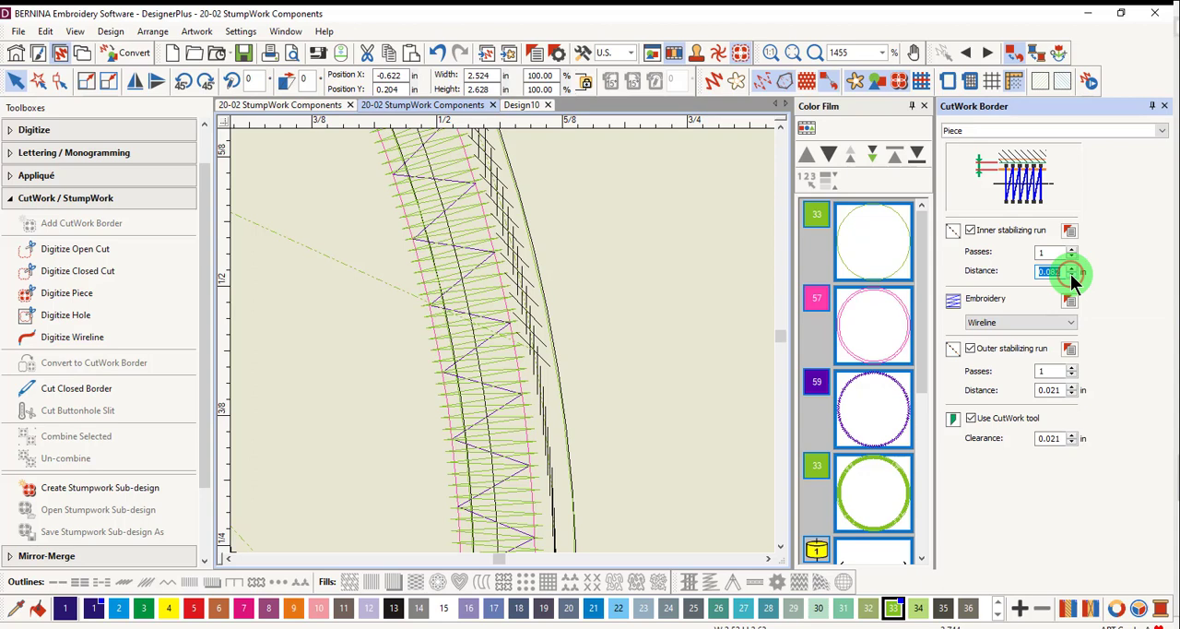
{"action": "left_click", "coordinate": [1071, 275]}
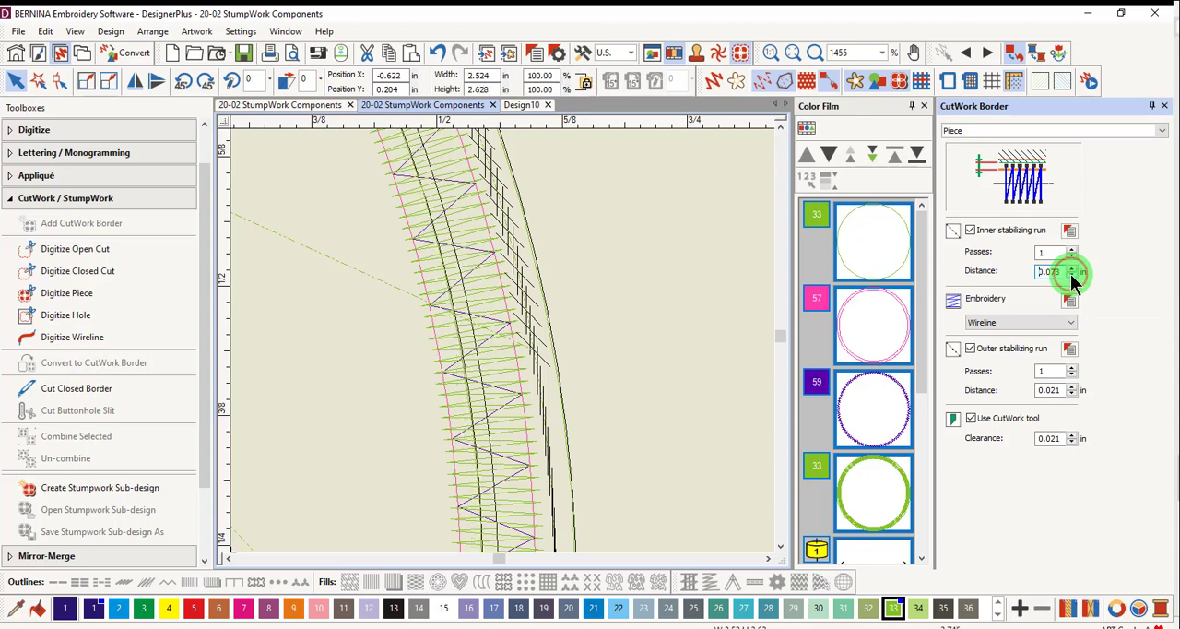
{"action": "triple_click", "coordinate": [1049, 269]}
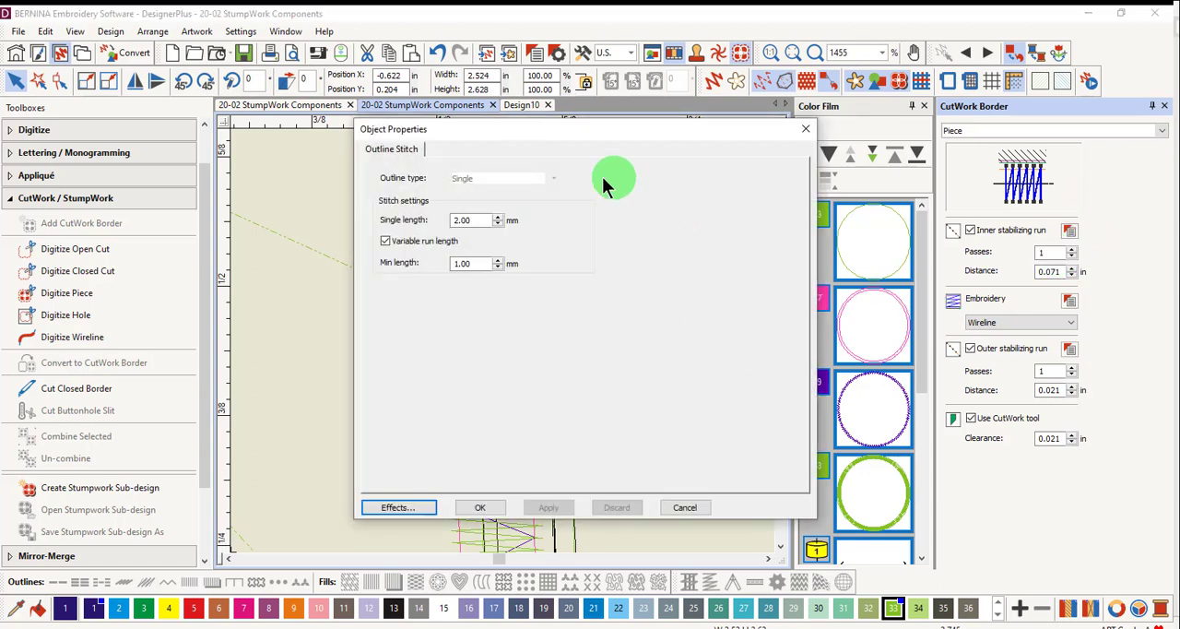
{"action": "mouse_move", "coordinate": [738, 147]}
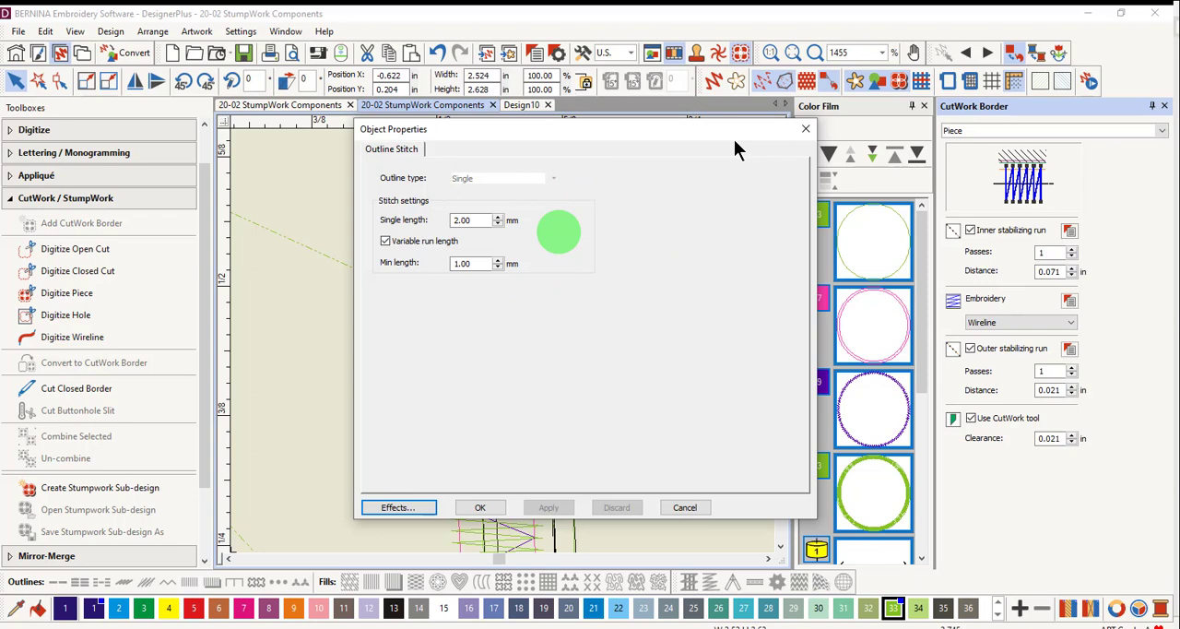
Step: Close the Outline Stitch object properties, leaving them unchanged
{"action": "left_click", "coordinate": [480, 508]}
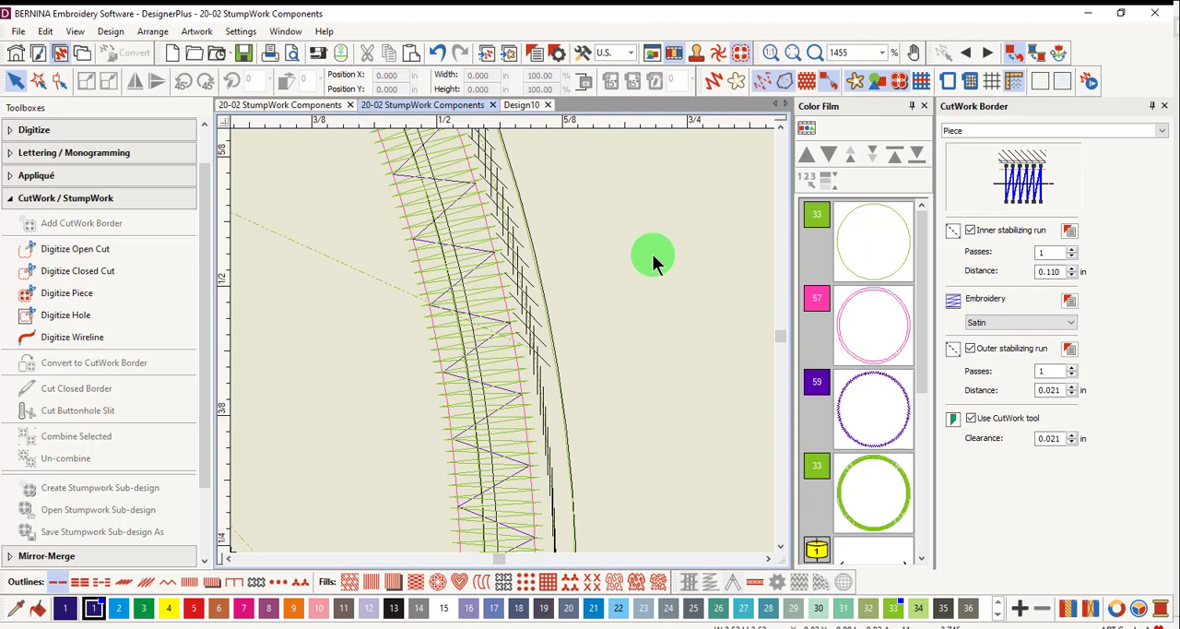
Step: Change the border embroidery from Satin to Wireline and bring up its wireline properties
{"action": "left_click", "coordinate": [1014, 321]}
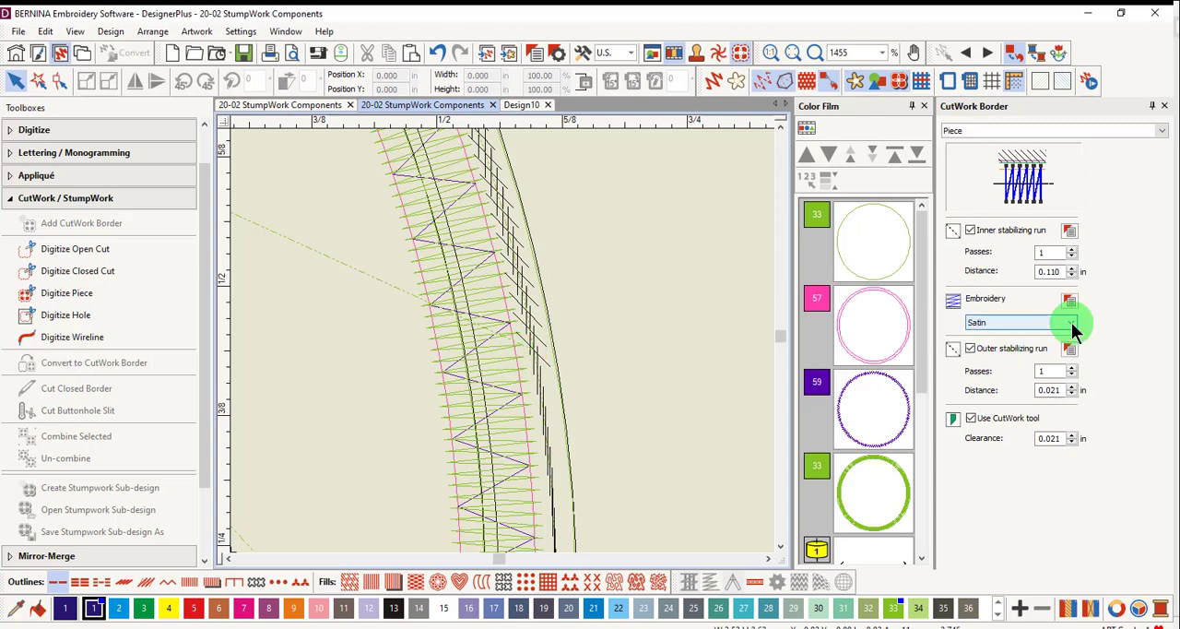
{"action": "left_click", "coordinate": [1070, 321]}
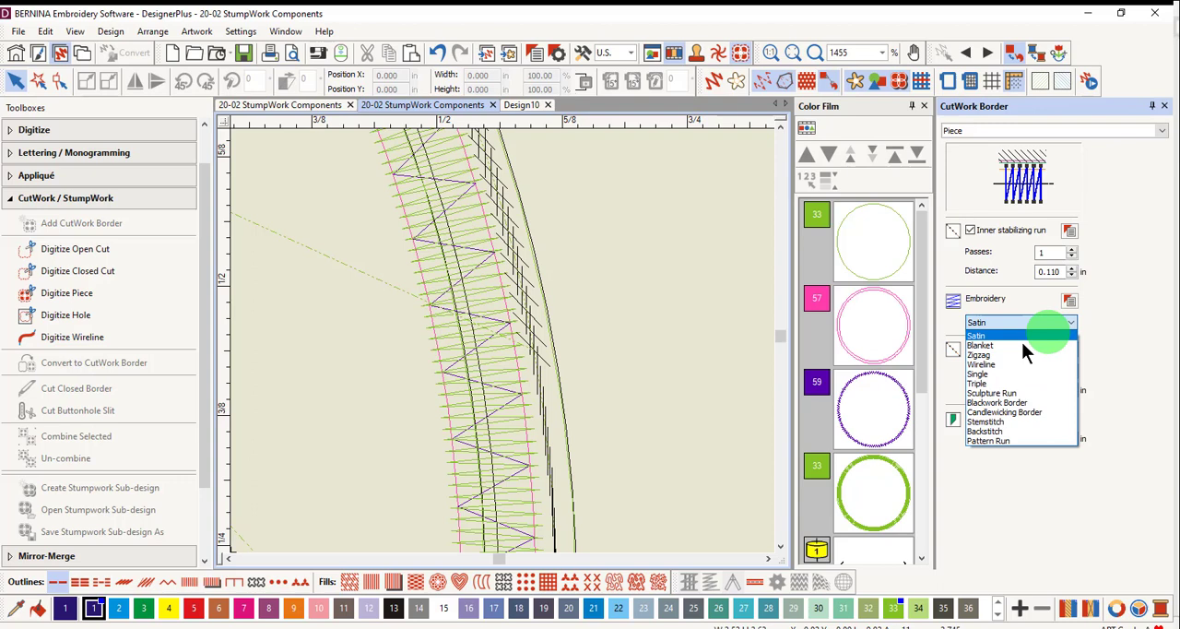
{"action": "left_click", "coordinate": [982, 365]}
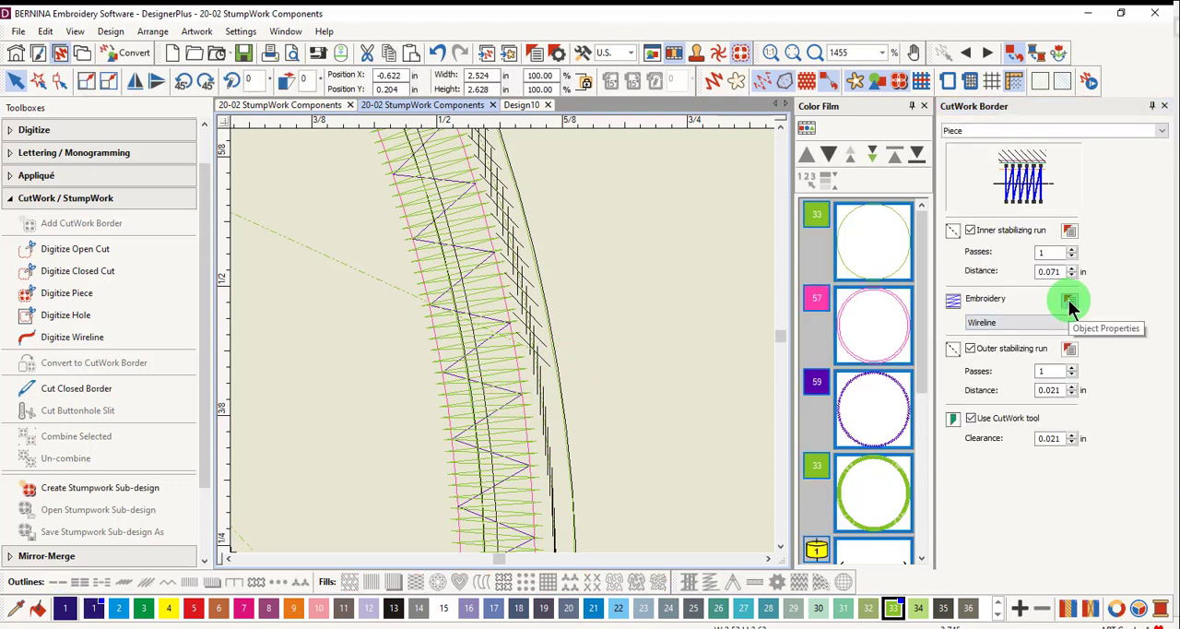
{"action": "left_click", "coordinate": [1070, 299]}
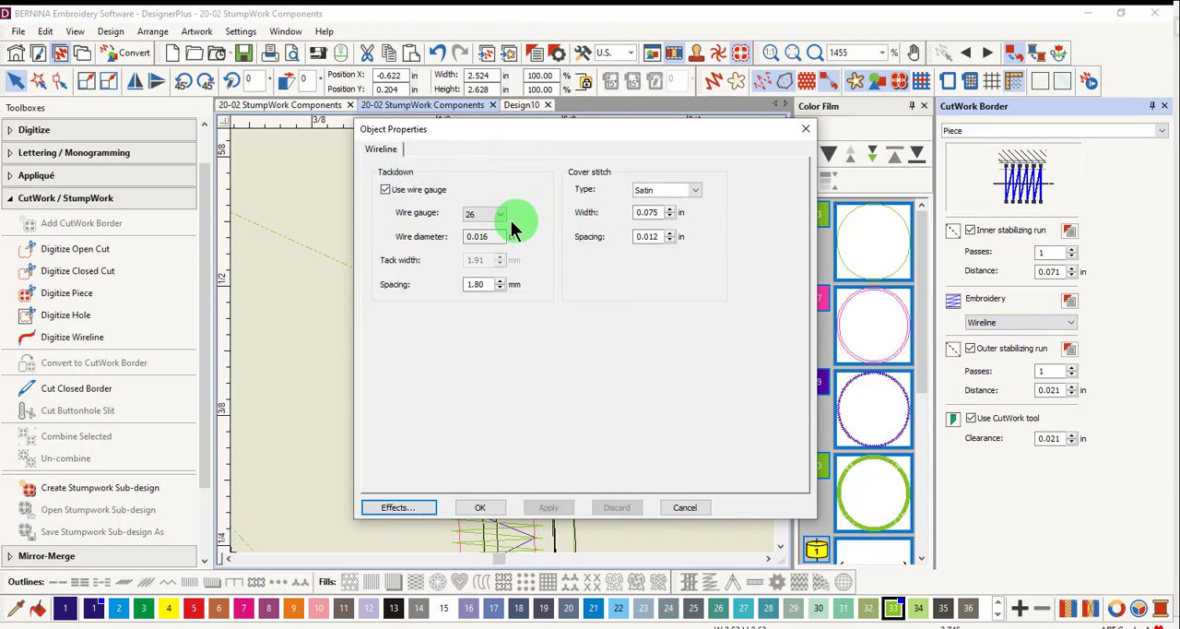
Step: Set the wire gauge to 28, keep Satin as the cover stitch and close the wireline properties
{"action": "left_click", "coordinate": [502, 212]}
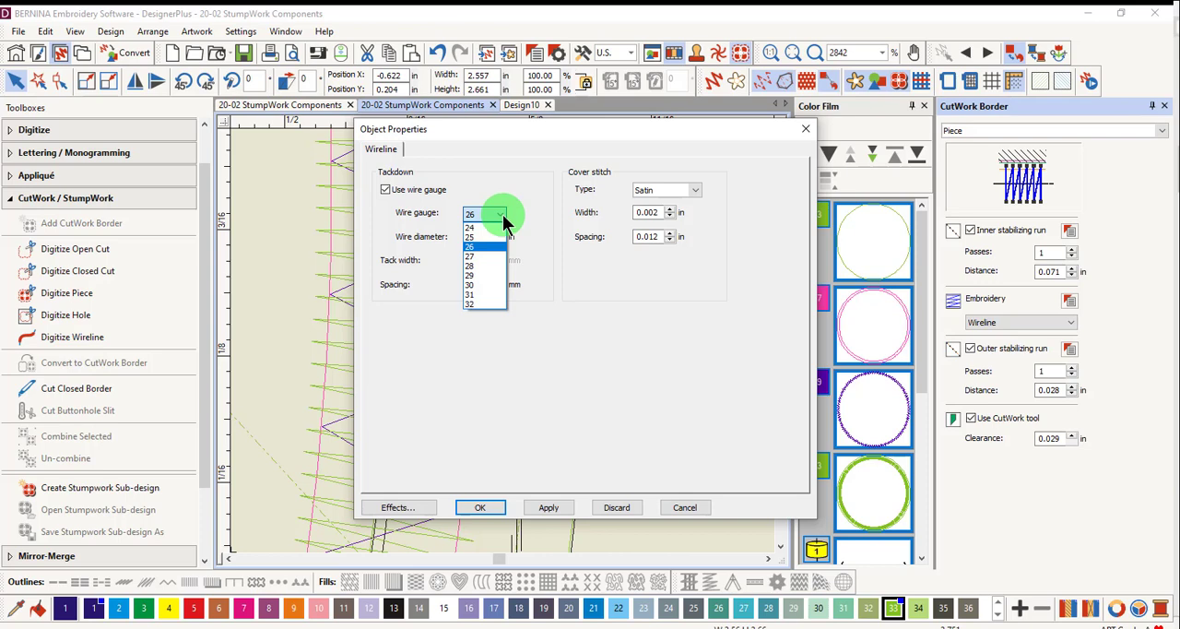
{"action": "left_click", "coordinate": [468, 265]}
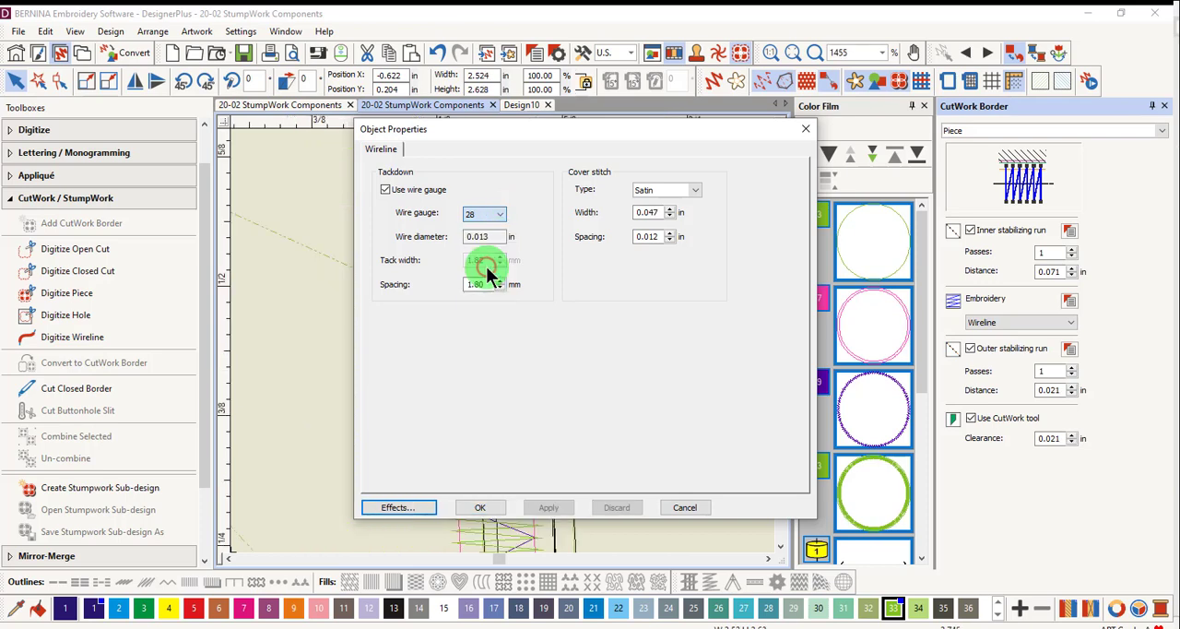
{"action": "left_click", "coordinate": [502, 255]}
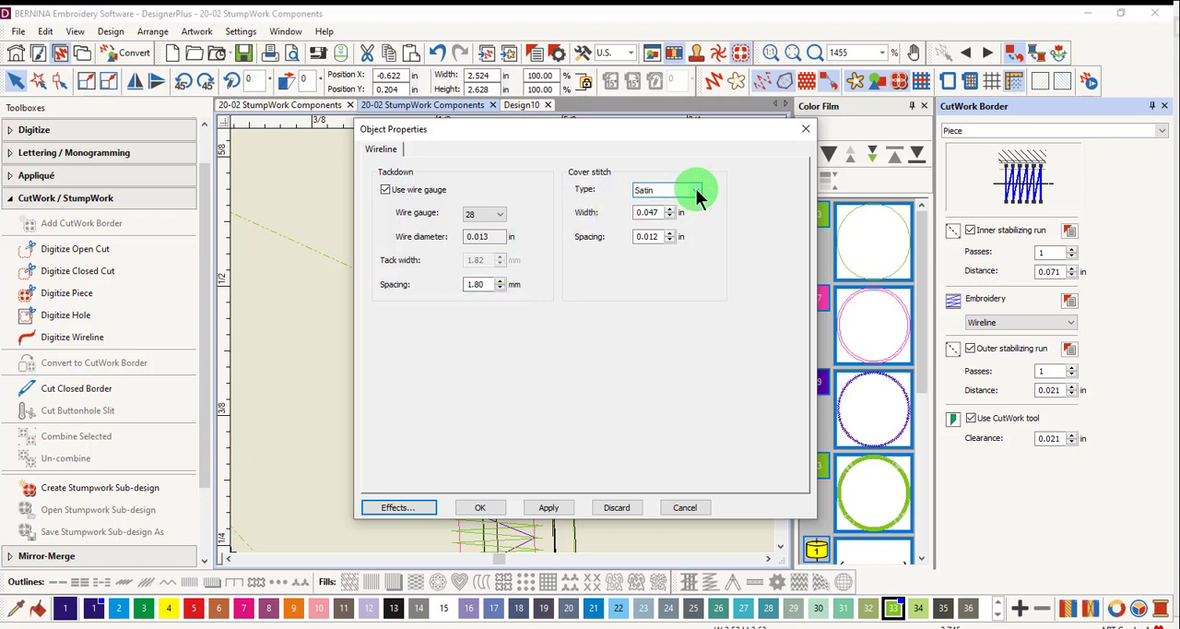
{"action": "left_click", "coordinate": [690, 190]}
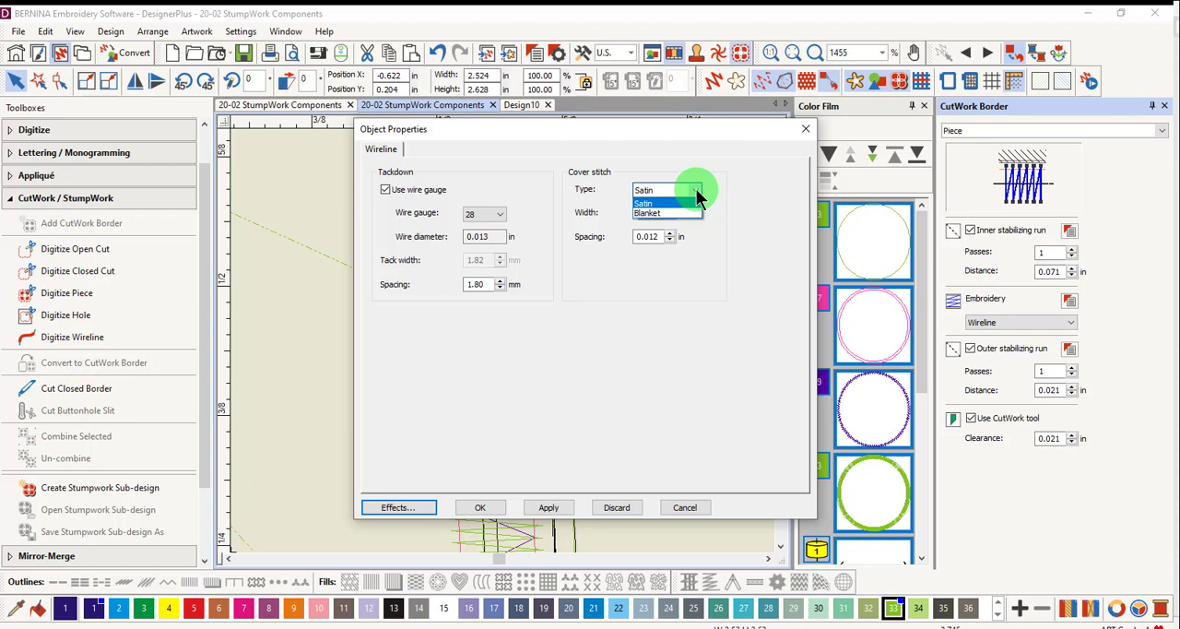
{"action": "left_click", "coordinate": [646, 190]}
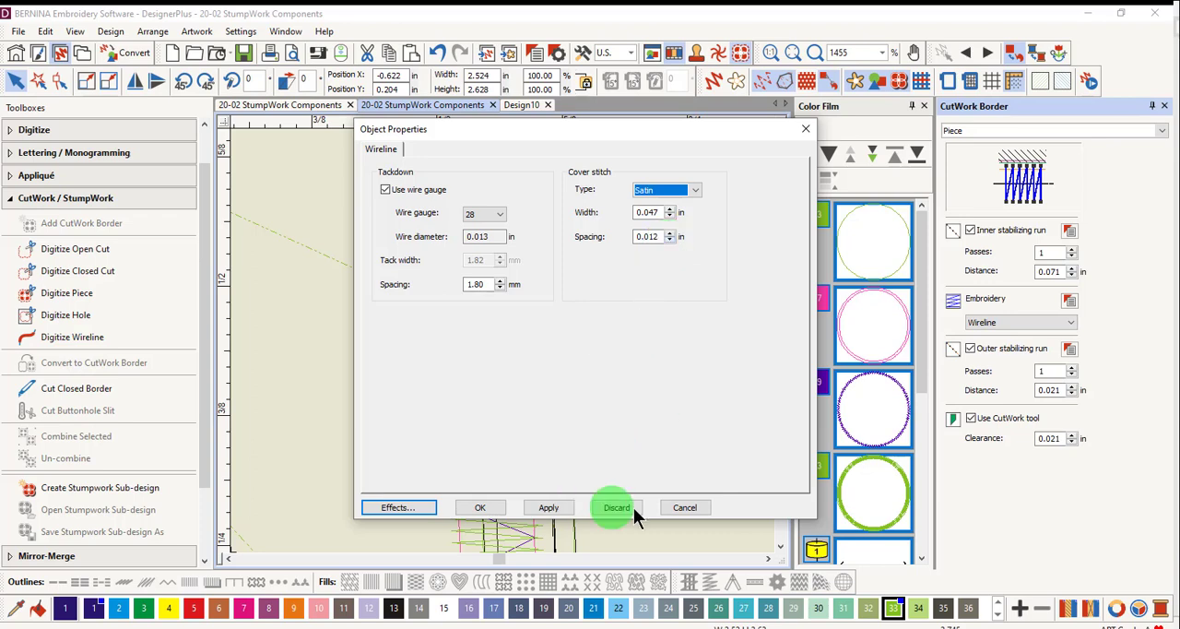
{"action": "left_click", "coordinate": [616, 507]}
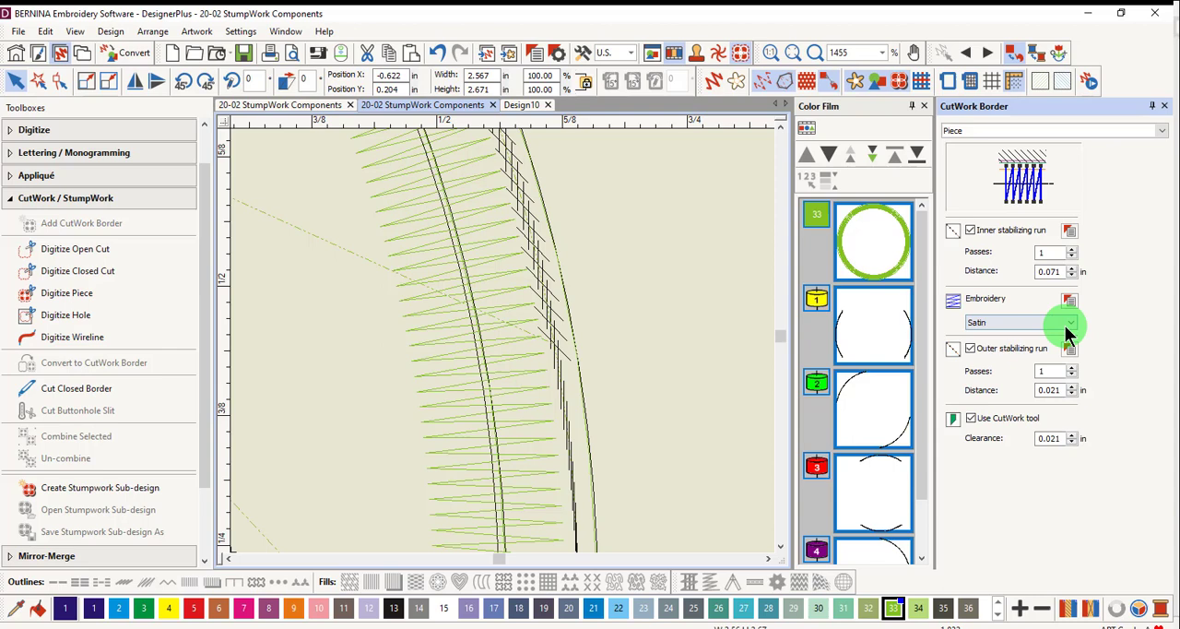
Step: Set the border embroidery back to Wireline so the zigzag wireline stitches show
{"action": "left_click", "coordinate": [1070, 321]}
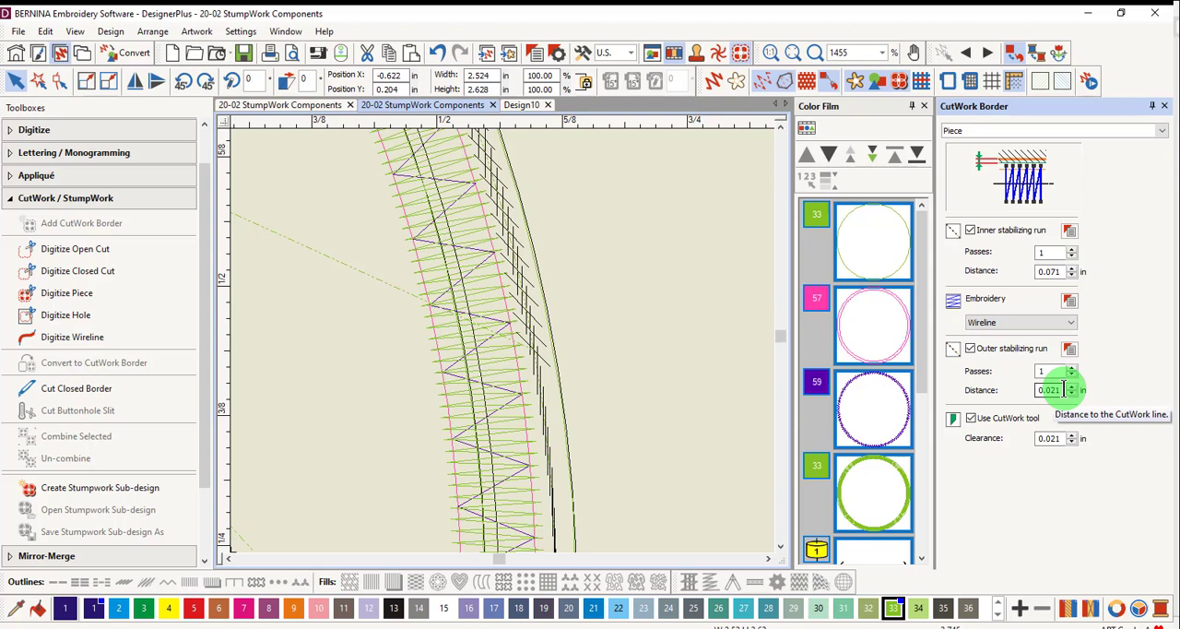
Step: Raise the outer stabilizing run distance from 0.021 to 0.028 in
{"action": "left_click", "coordinate": [1071, 385]}
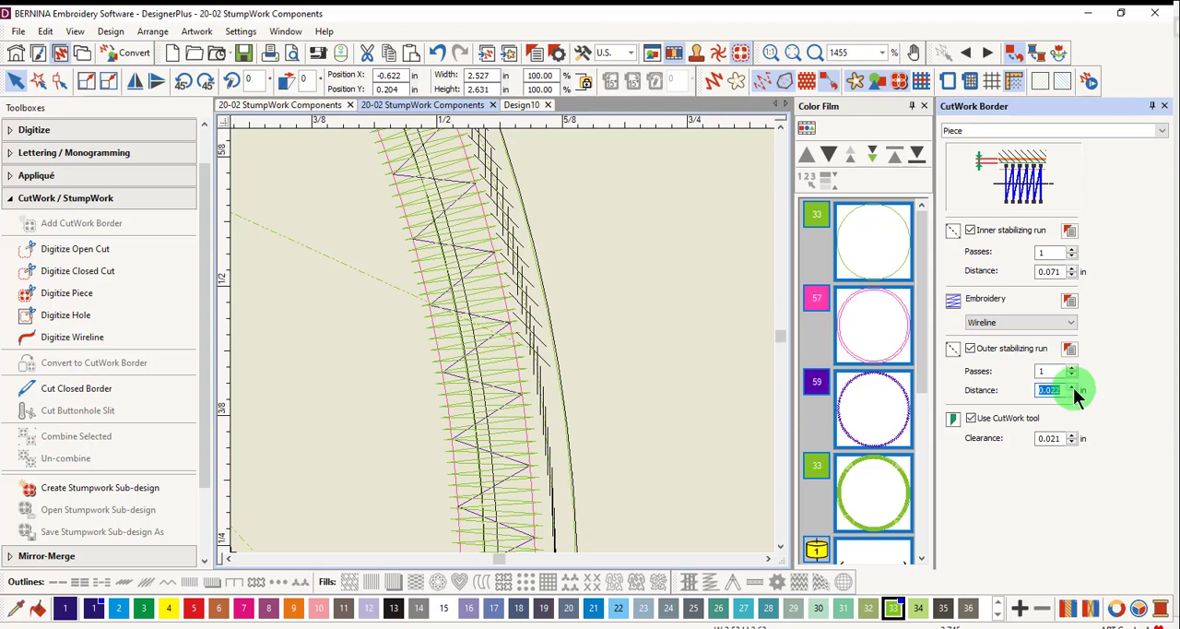
{"action": "left_click", "coordinate": [1074, 385]}
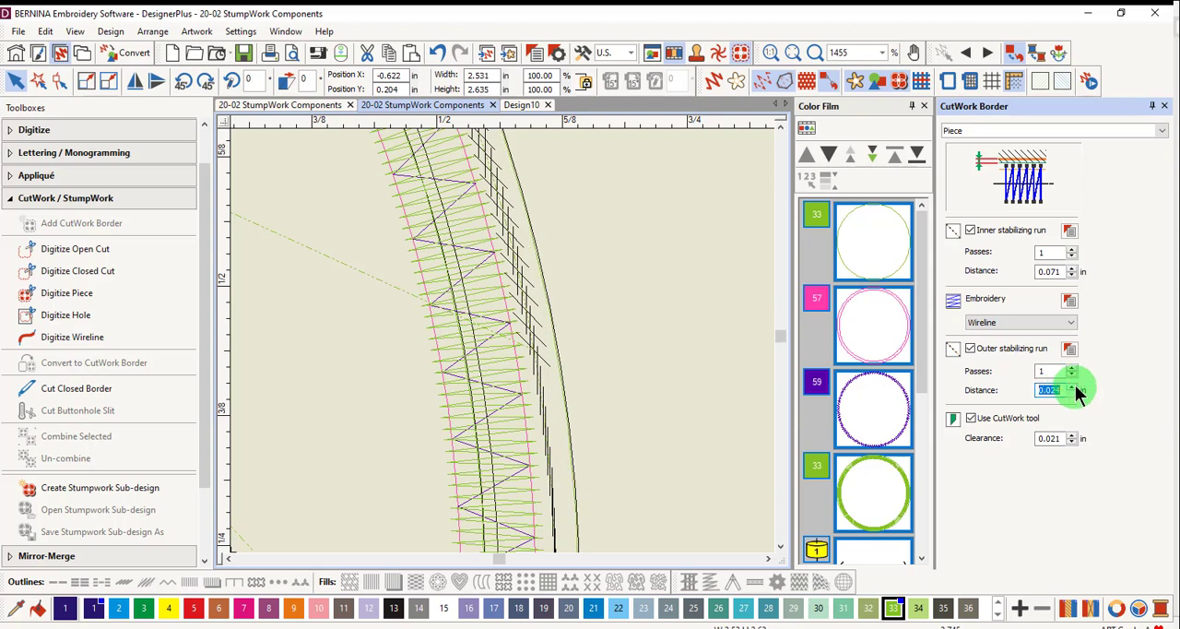
{"action": "left_click", "coordinate": [1071, 386]}
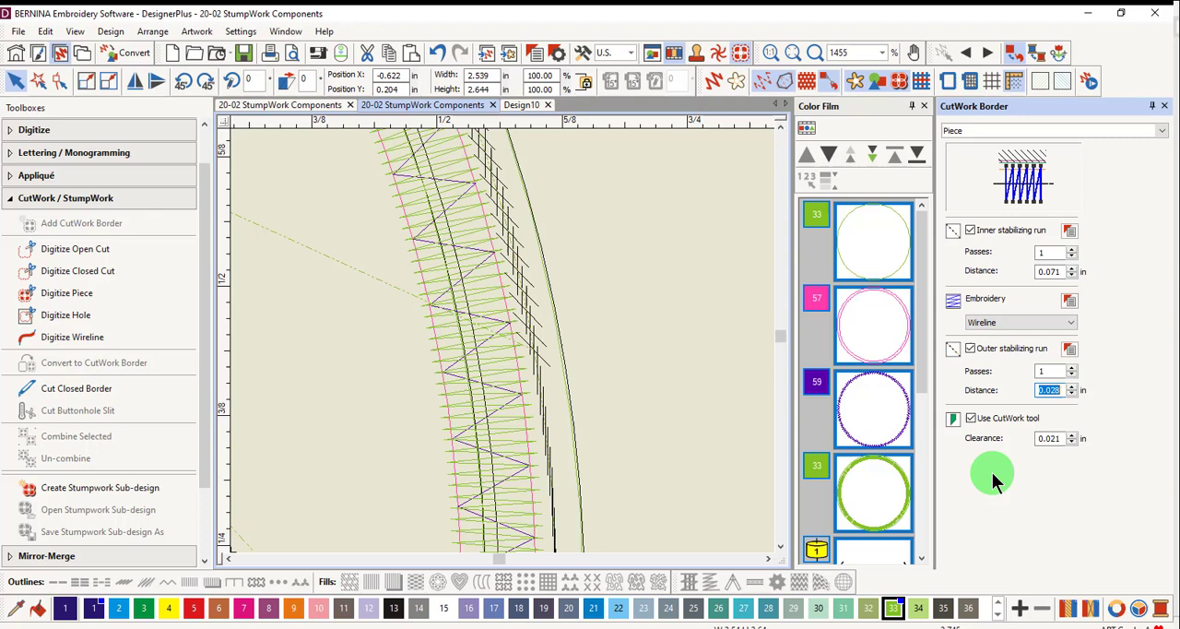
{"action": "mouse_move", "coordinate": [999, 480]}
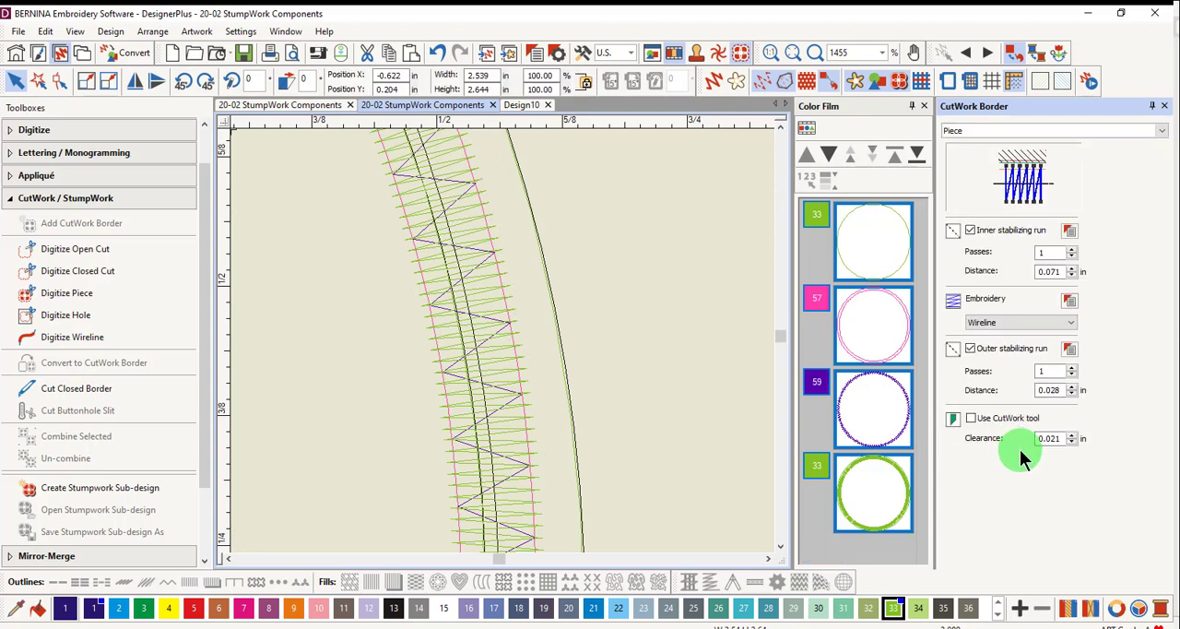
Step: Increase the CutWork tool clearance above 0.021 in, widening the gap beside the wireline border
{"action": "left_click", "coordinate": [951, 417]}
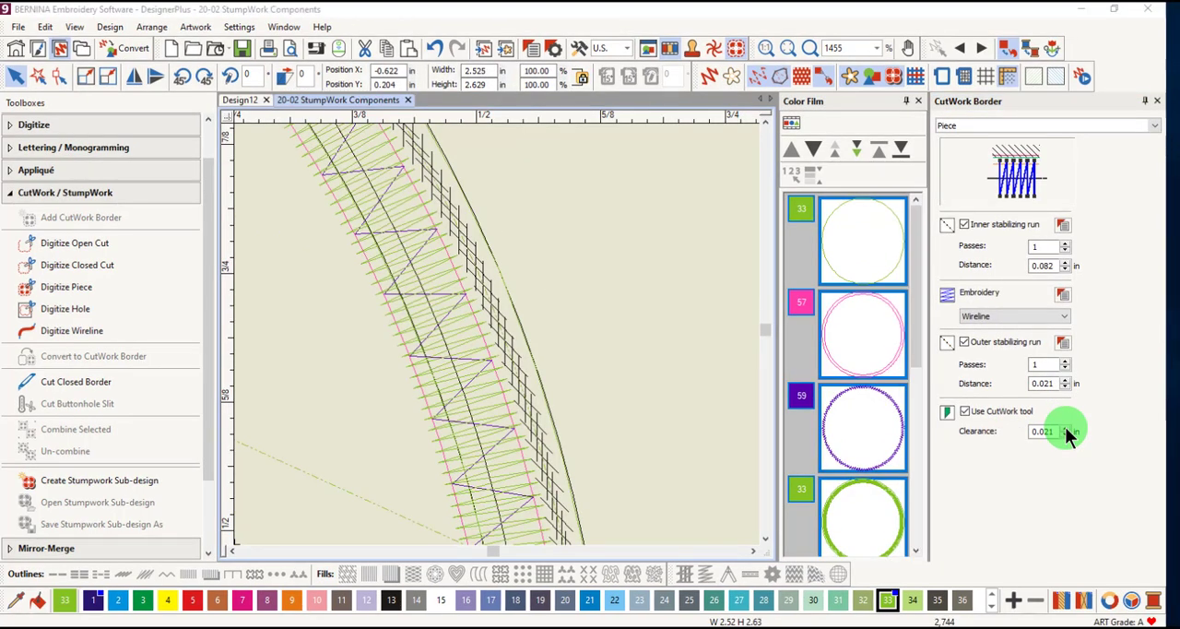
{"action": "left_click", "coordinate": [1070, 428]}
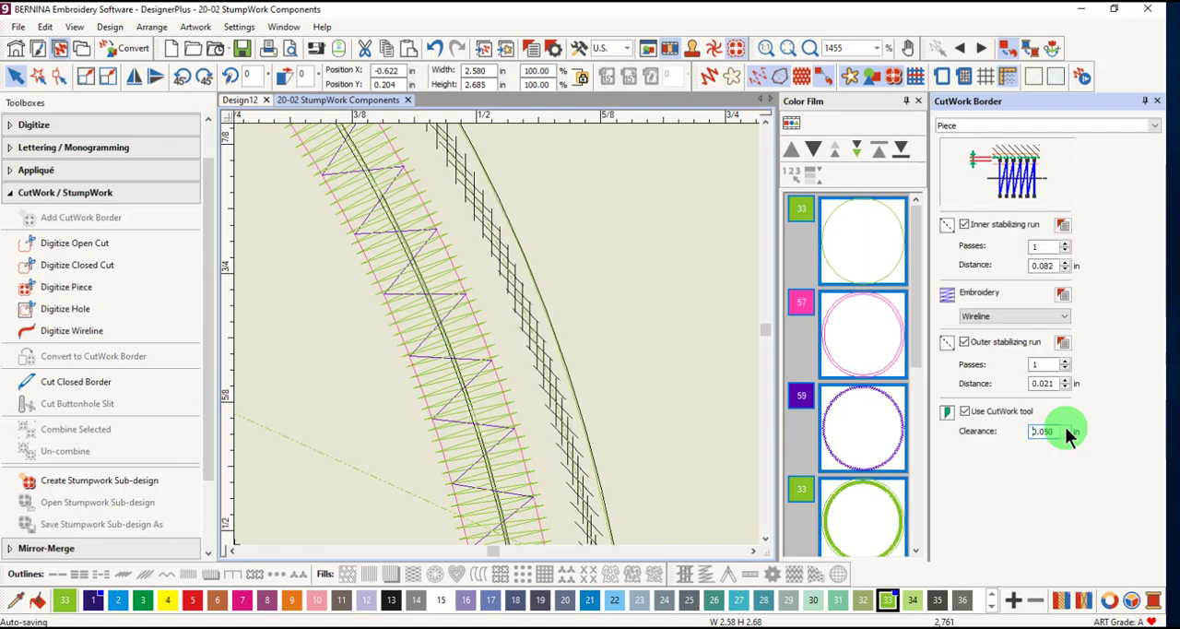
{"action": "left_click", "coordinate": [1066, 426]}
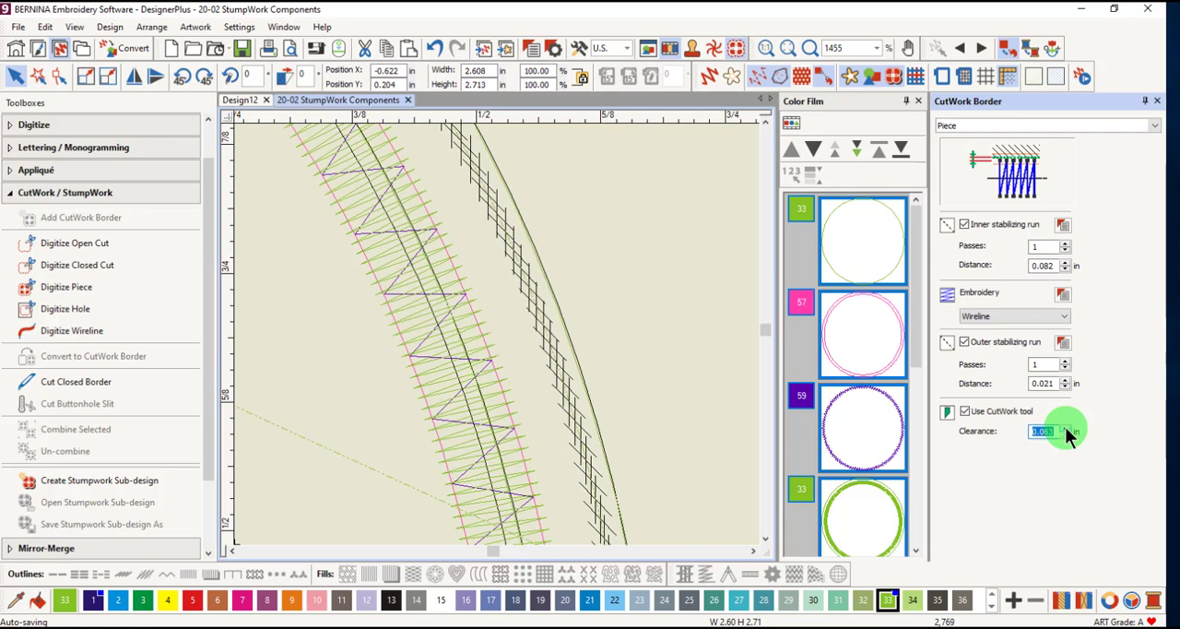
{"action": "left_click", "coordinate": [1066, 435]}
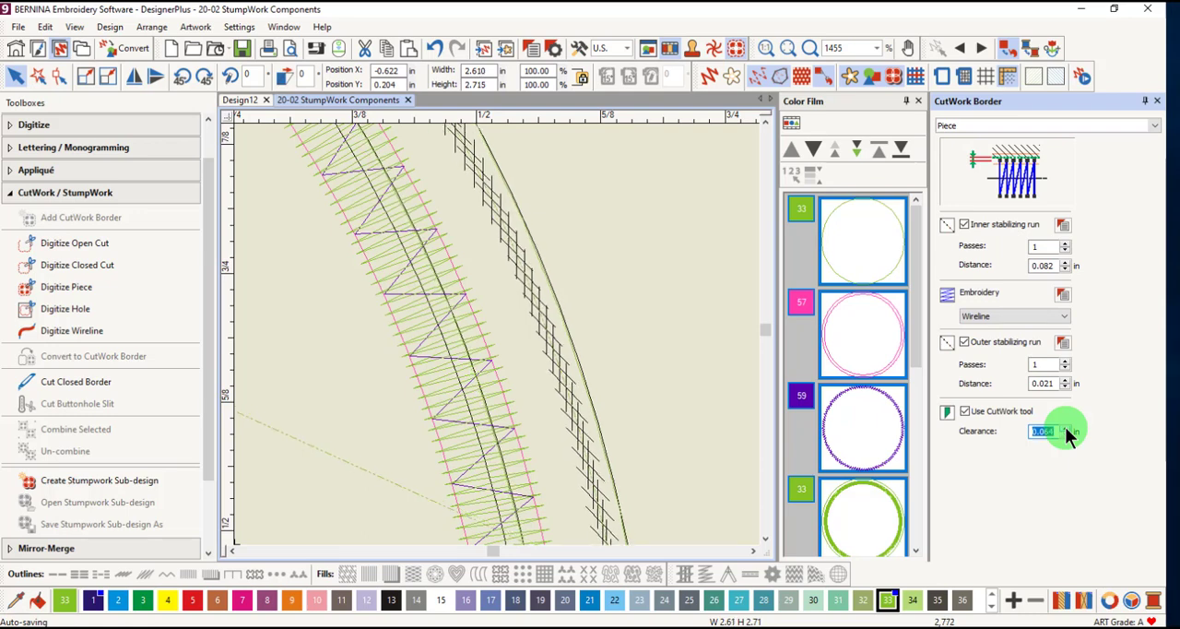